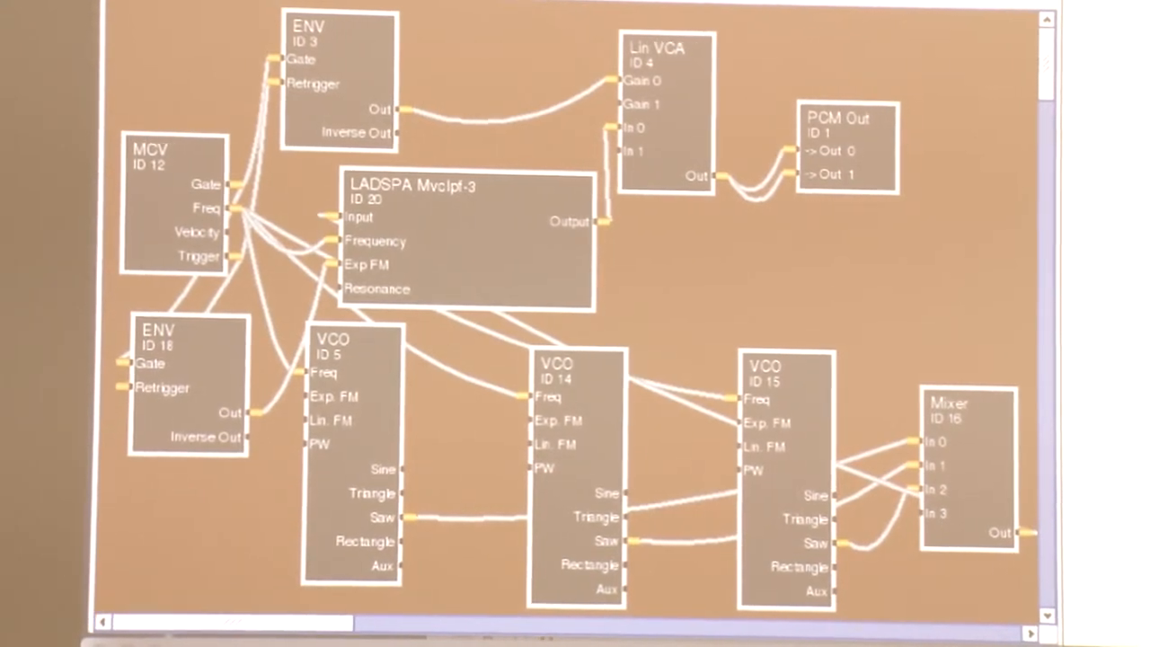
Review the Mission Control and Keyboard & Text Input shortcuts, then return to the Show All overview.
scroll("down", 3)
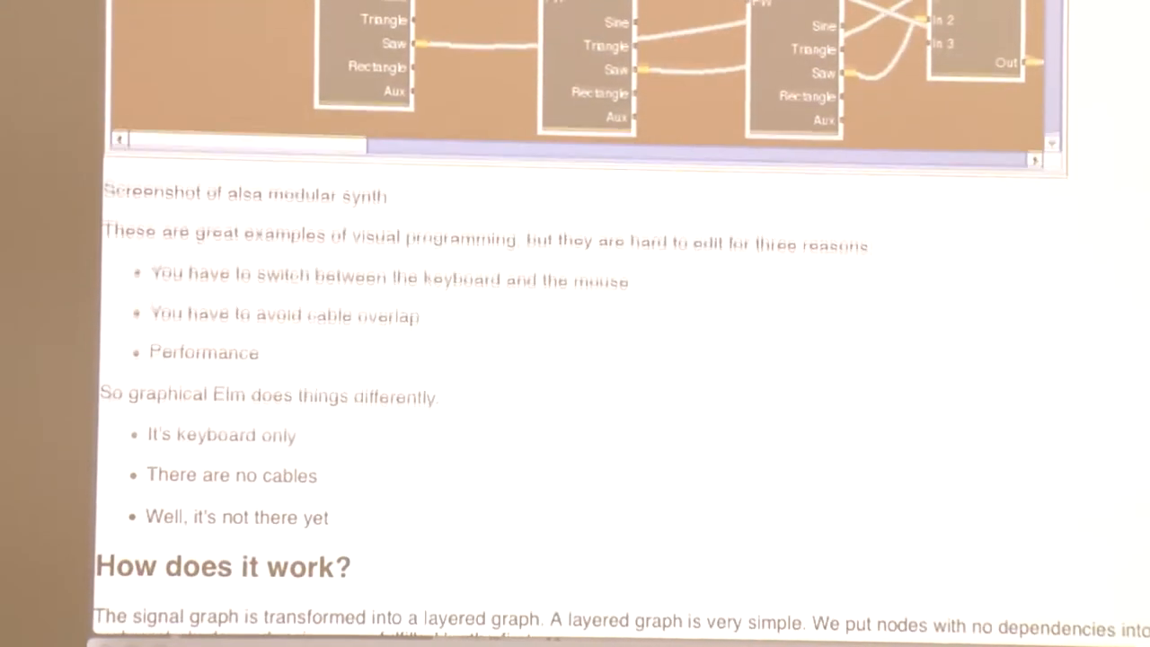
scroll("down", 3)
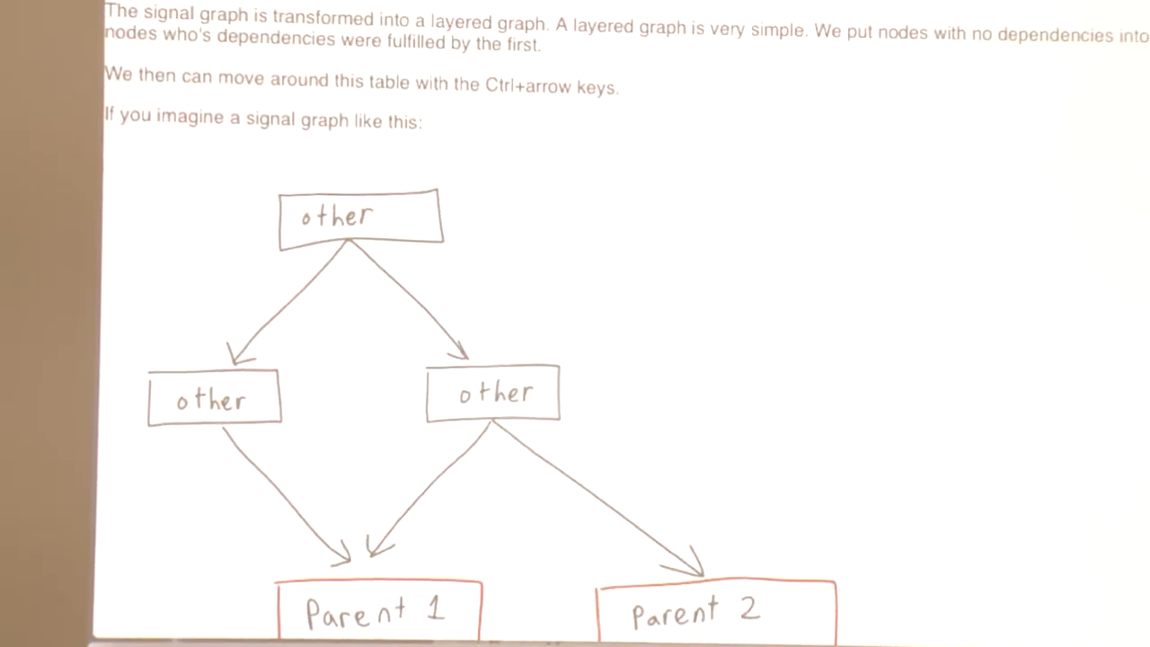
scroll("down", 3)
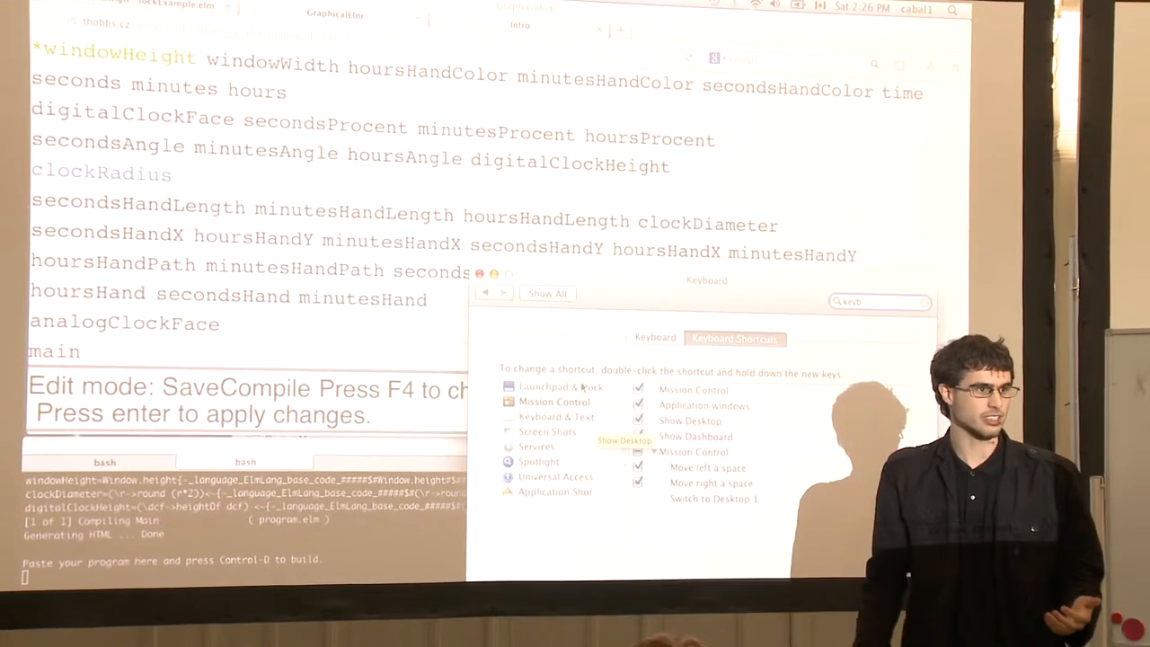
left_click(548, 399)
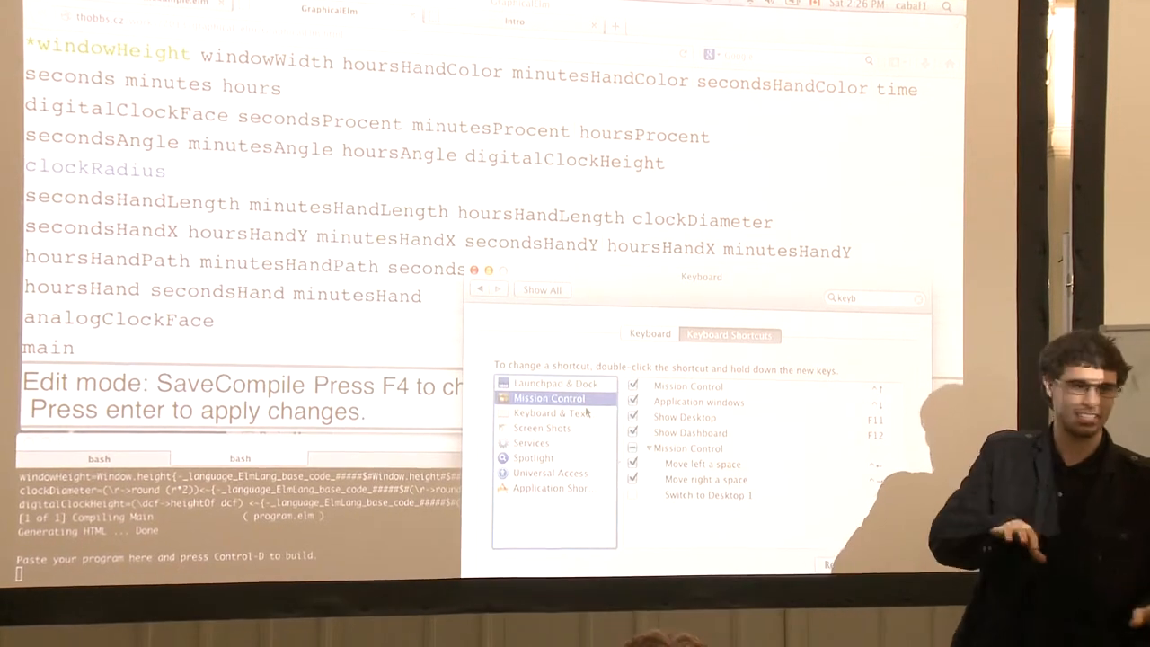
left_click(549, 402)
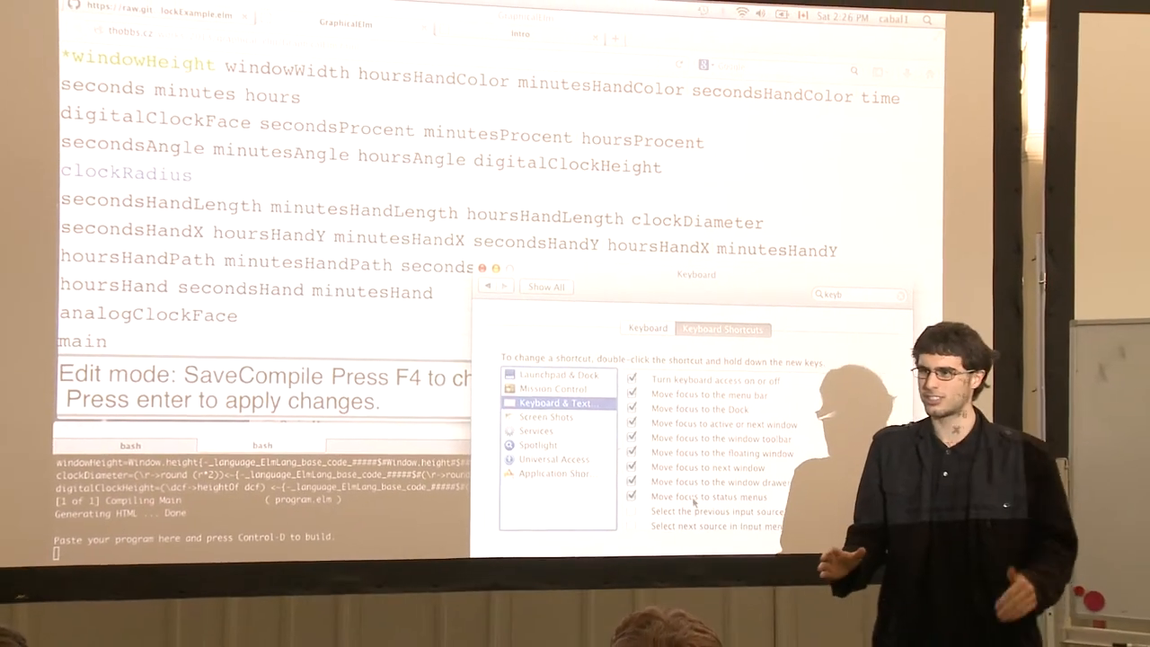
left_click(543, 384)
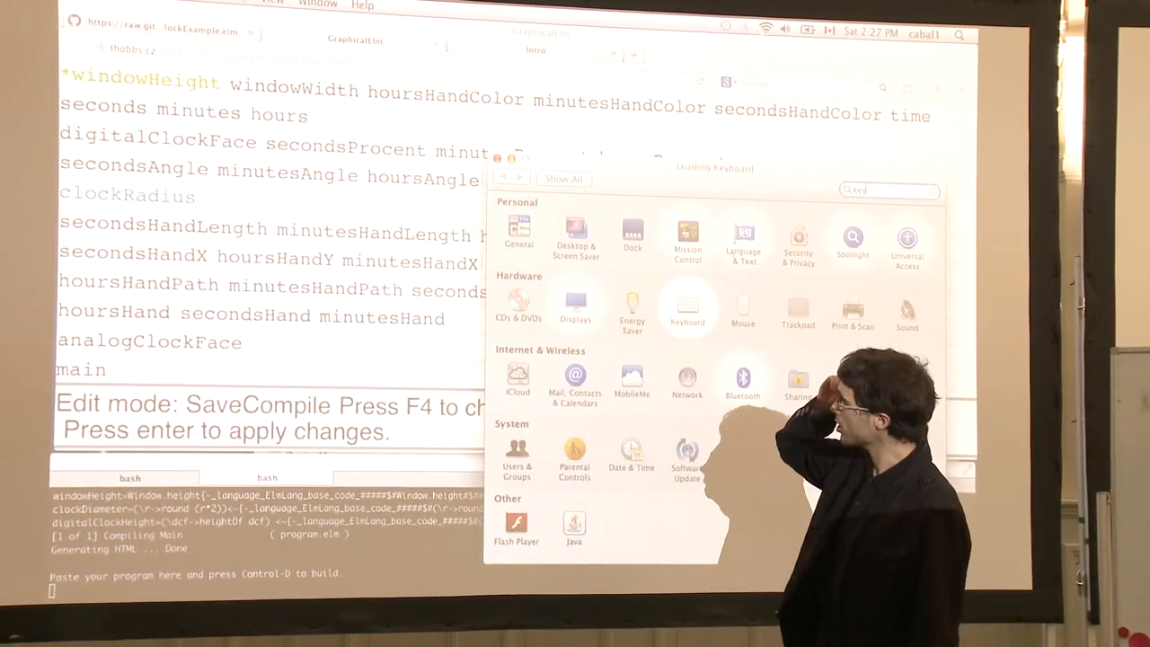
left_click(686, 309)
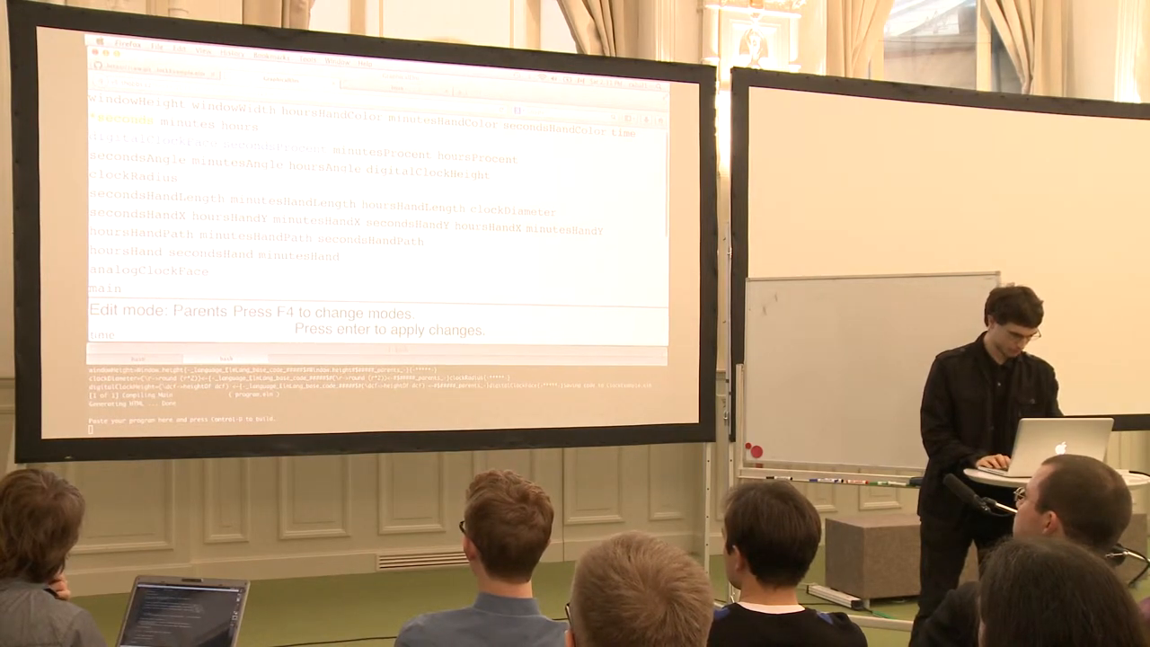
Cycle the edit mode with F4 from Parents to SaveCompile.
key("f4")
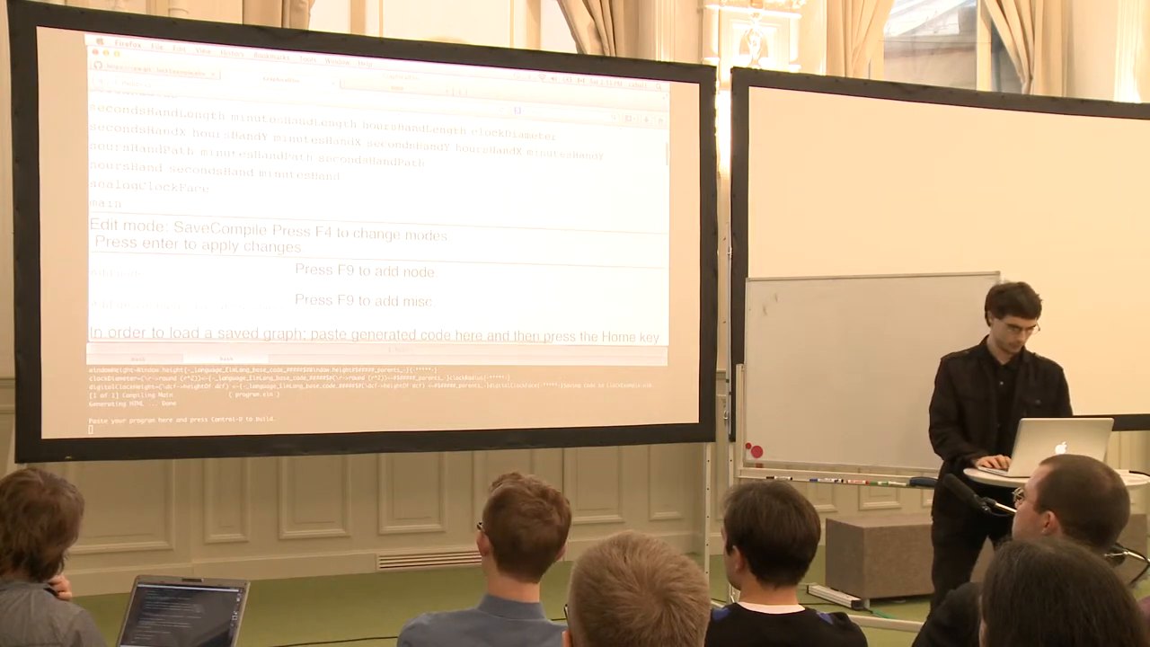
scroll("down", 3)
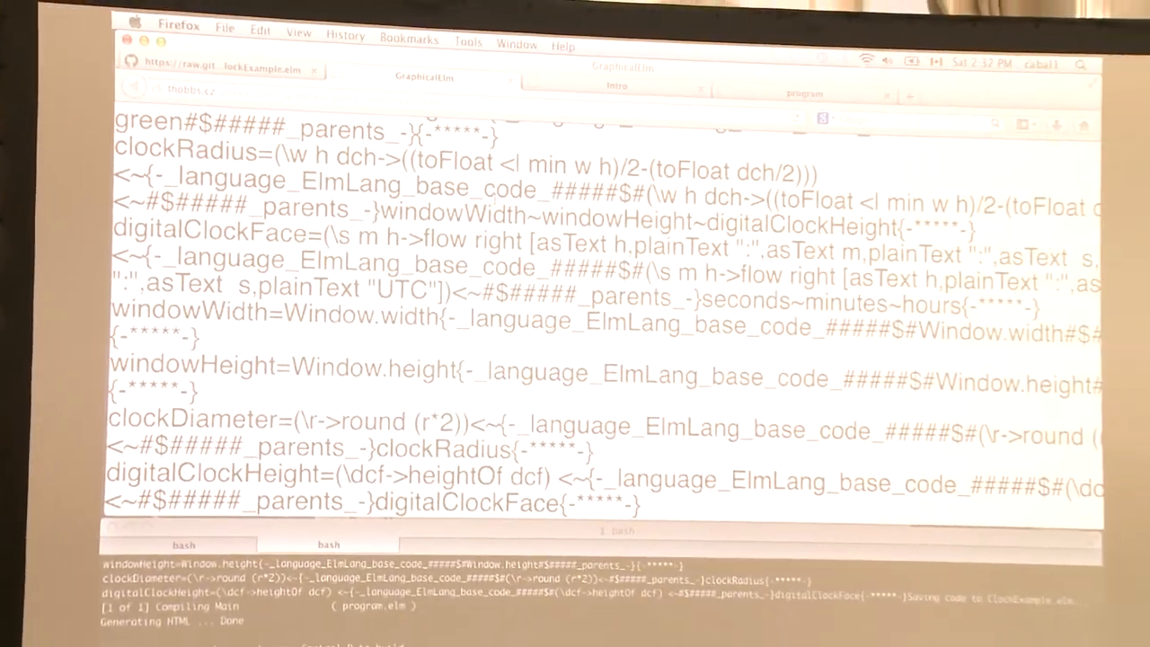
Scroll through the loaded clock graph node list in SaveCompile mode.
scroll("down", 3)
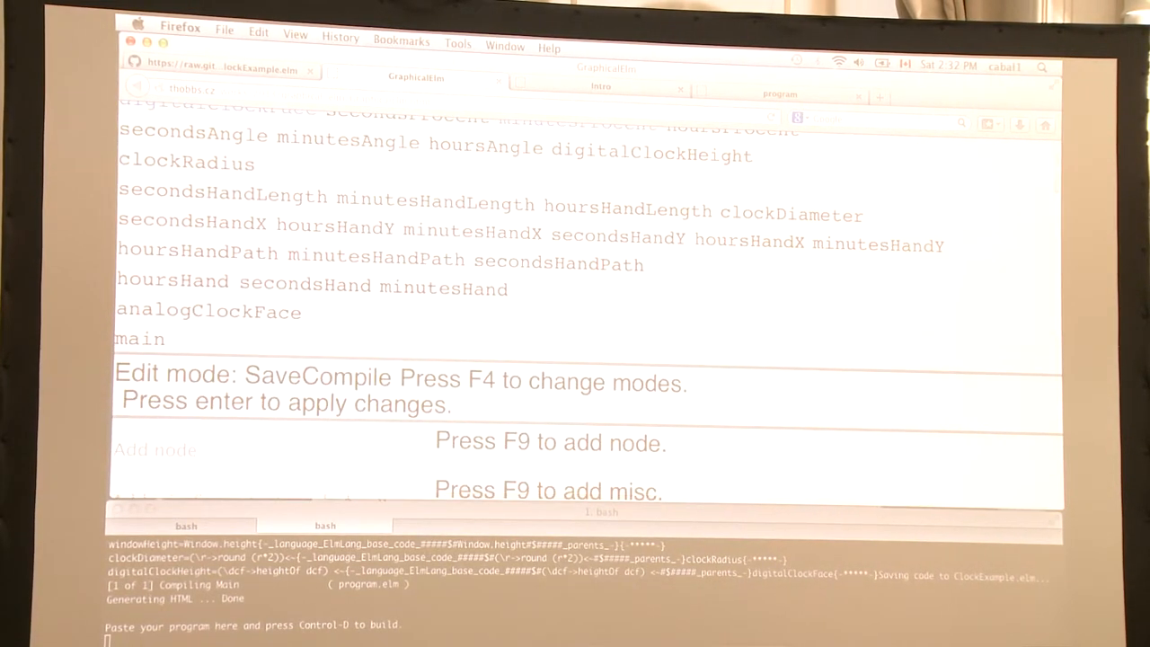
In Code mode, prefix the seconds node's expression with 'round 60 ..'.
key("f4")
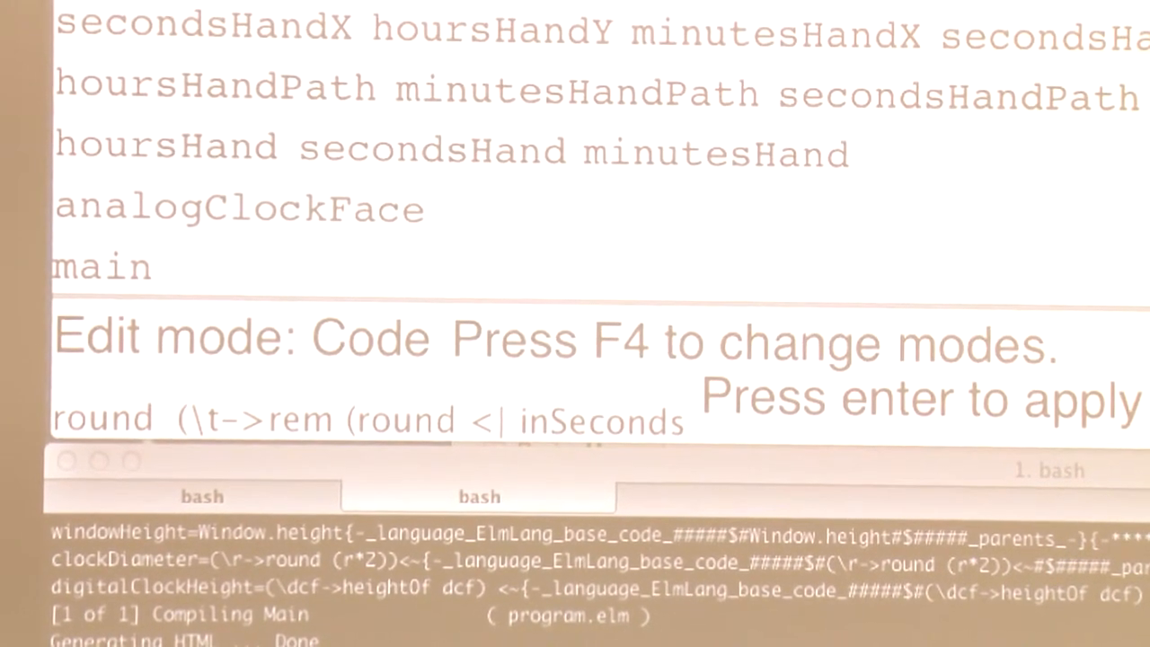
type("6")
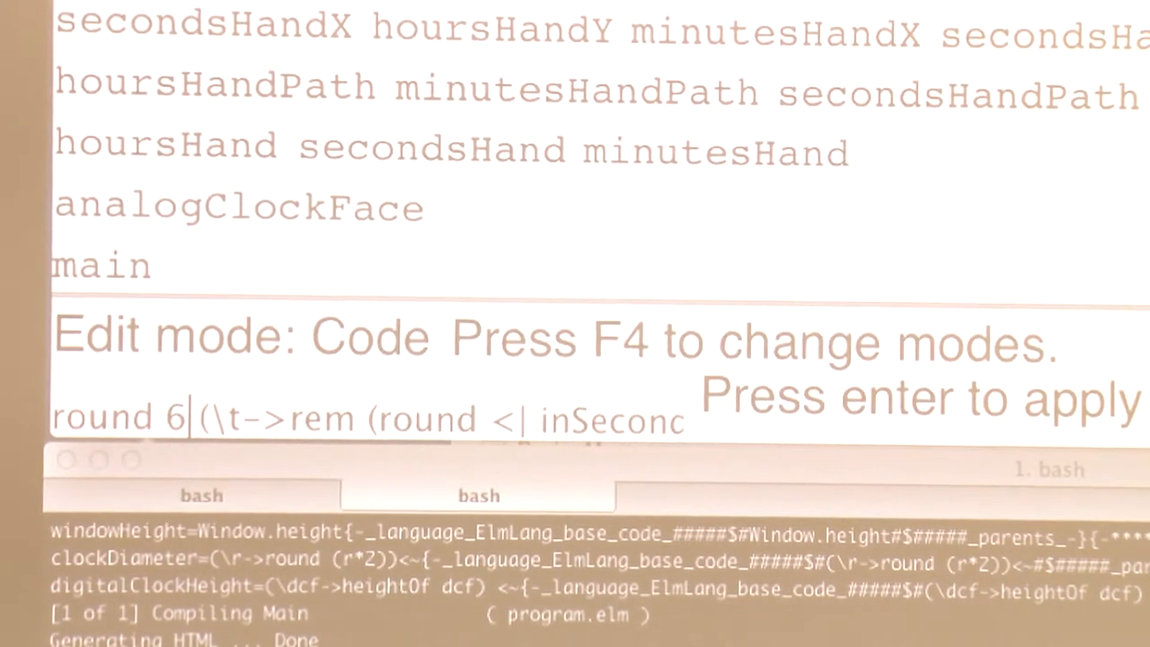
type("0 ..")
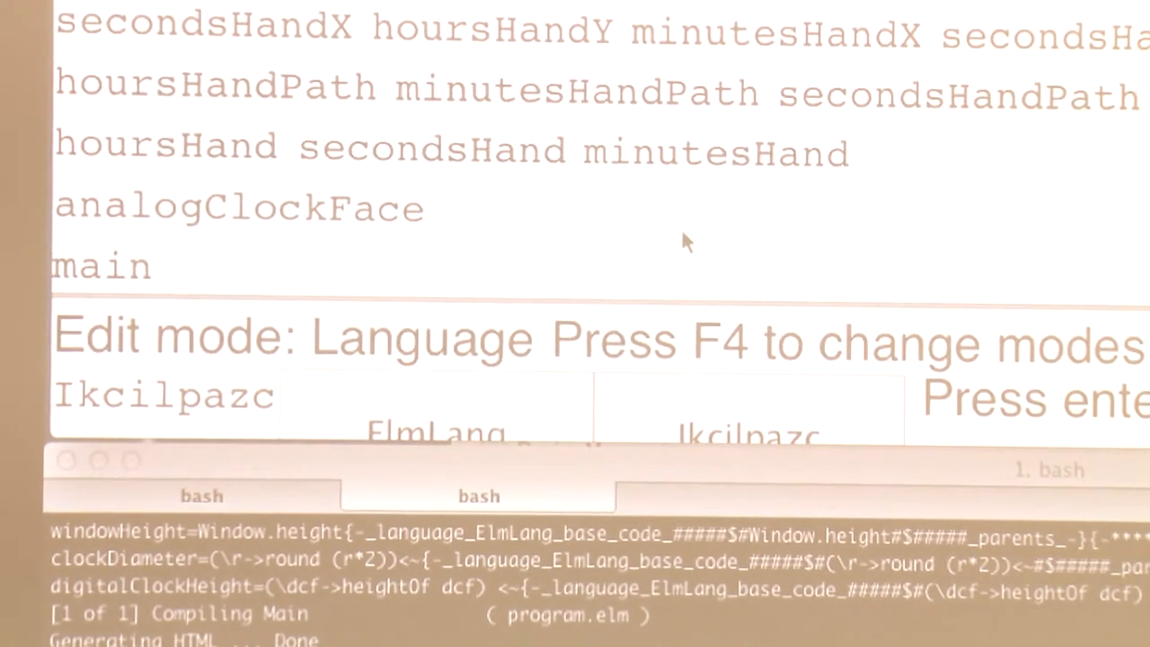
Apply and compile the clock graph, view the program tab, then return to the GraphicalElm source tab.
key("f4")
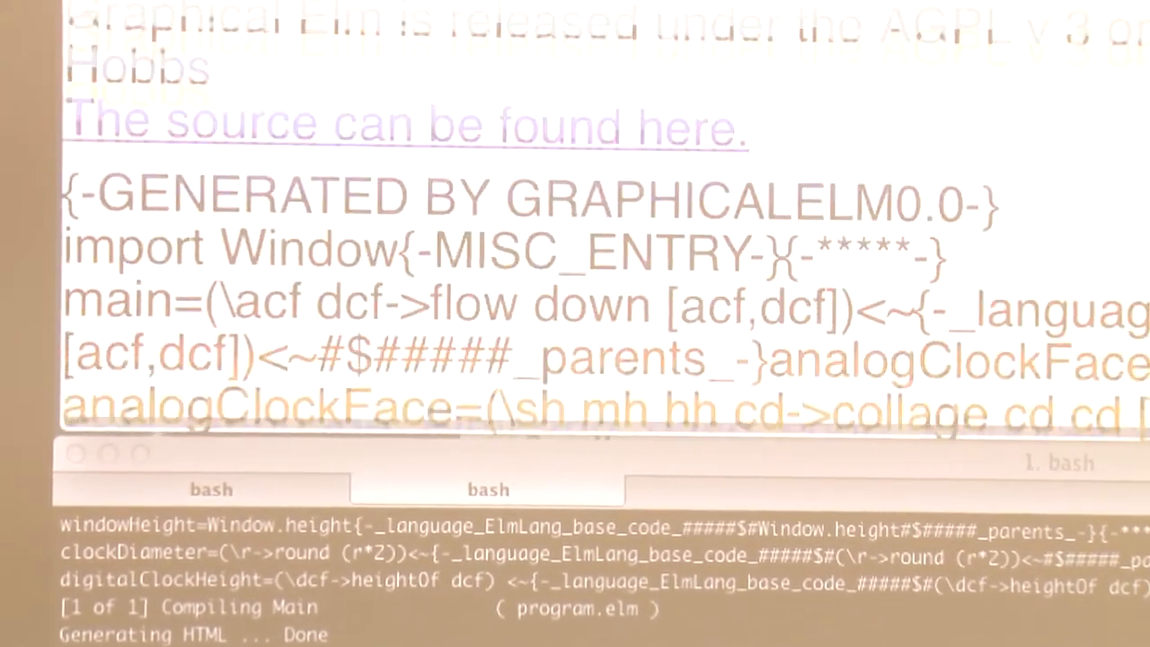
scroll("down", 3)
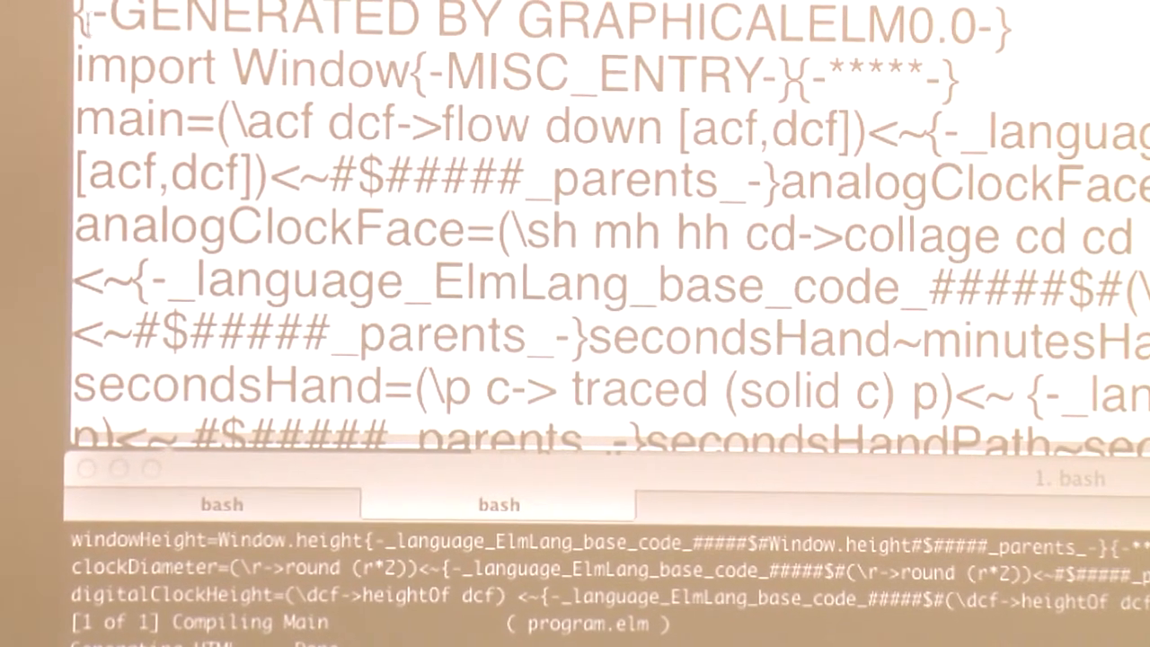
scroll("down", 3)
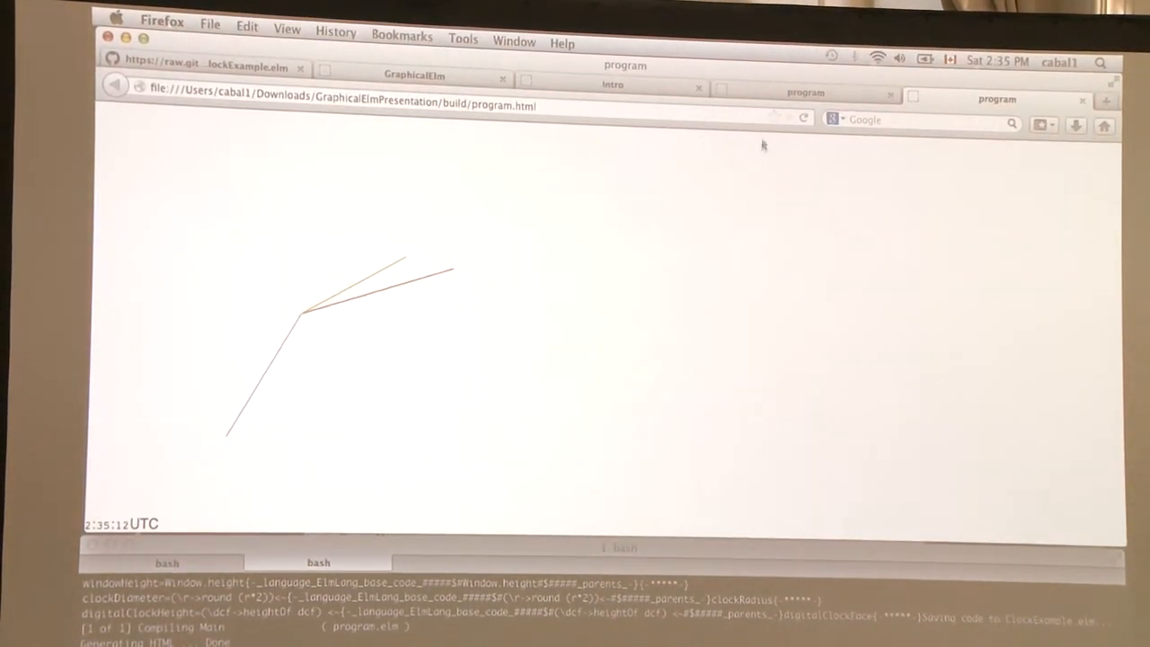
left_click(614, 88)
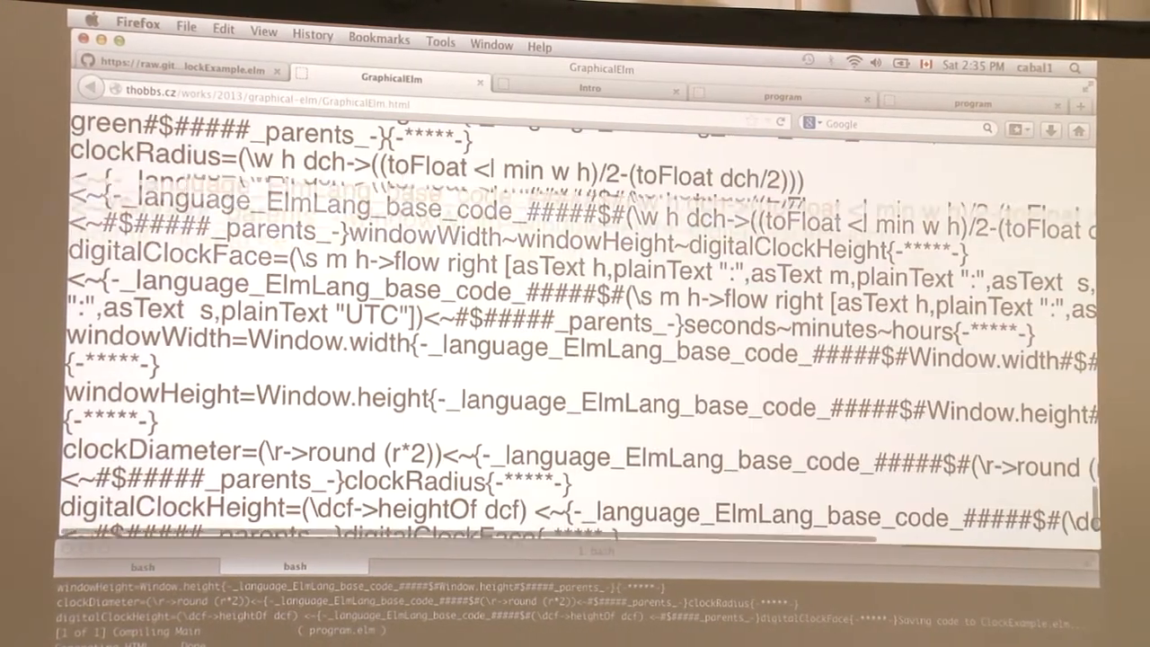
Leave the source listing for the node list, where seconds reads time . inSeconds . round 60 .. rem.
scroll("down", 3)
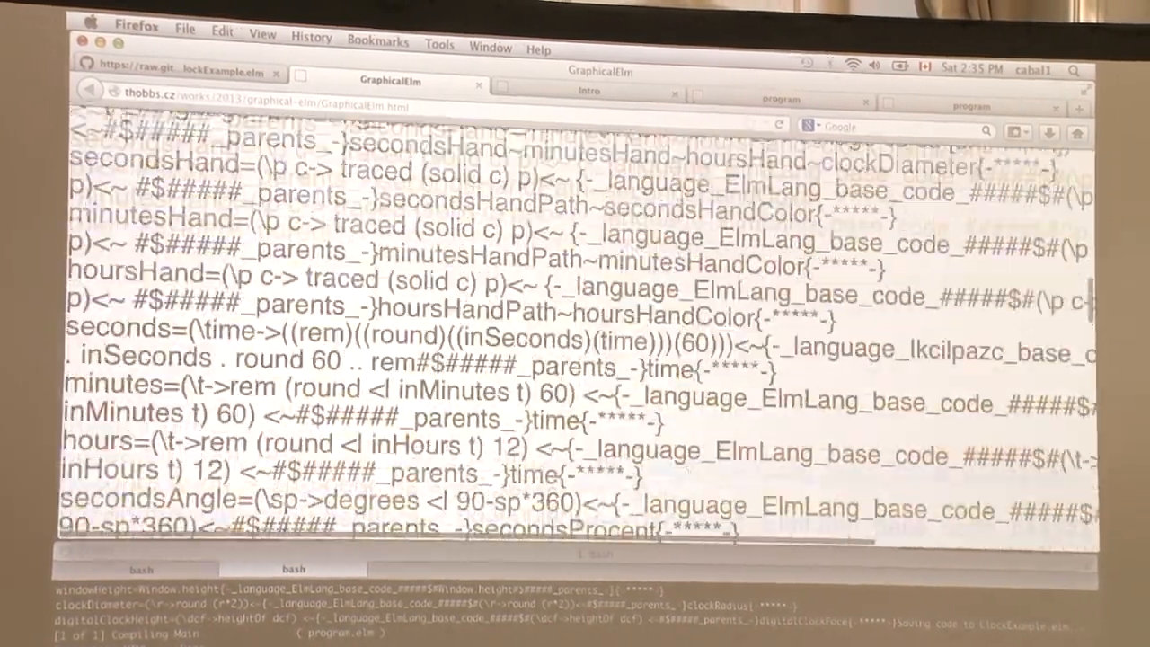
key("f4")
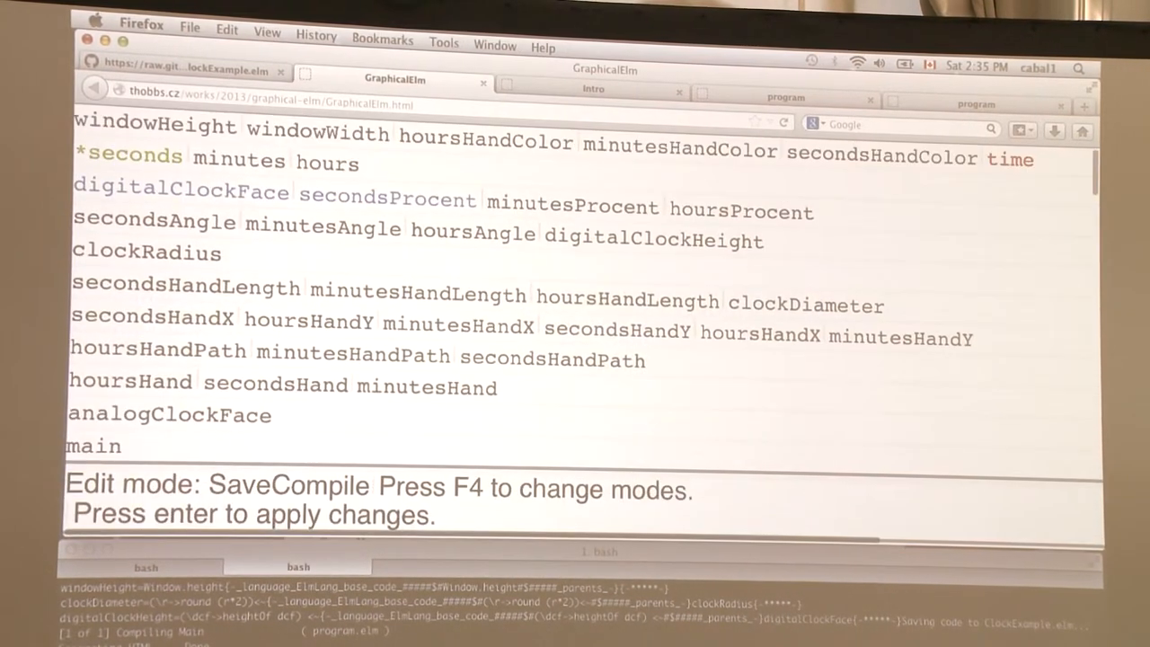
scroll("down", 3)
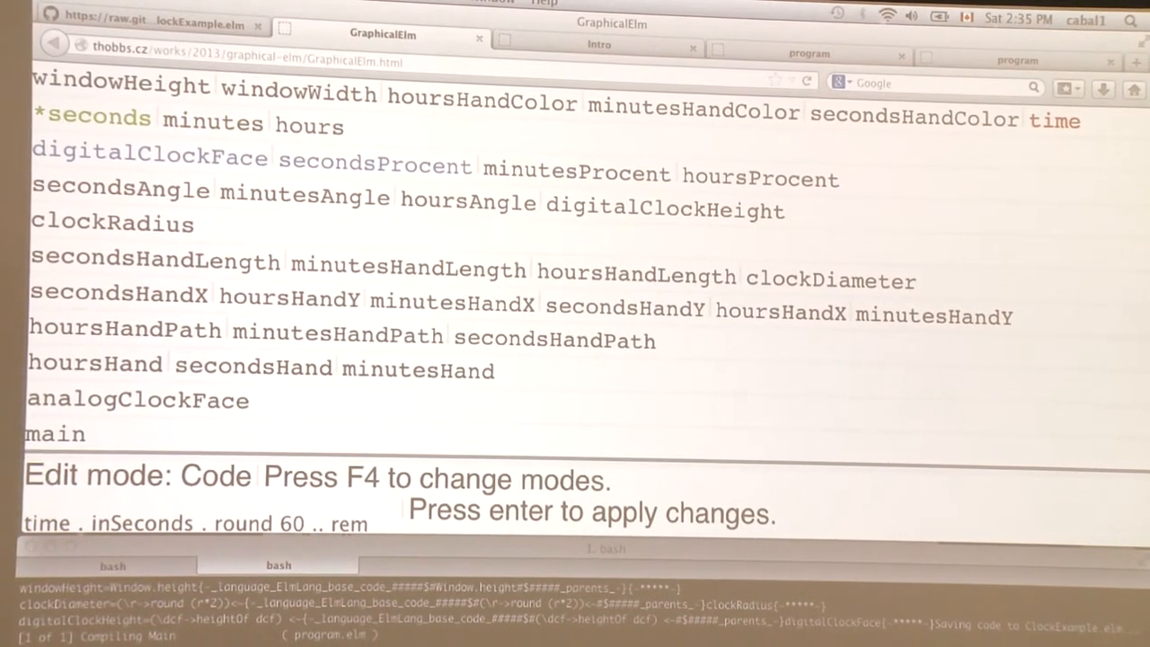
scroll("down", 3)
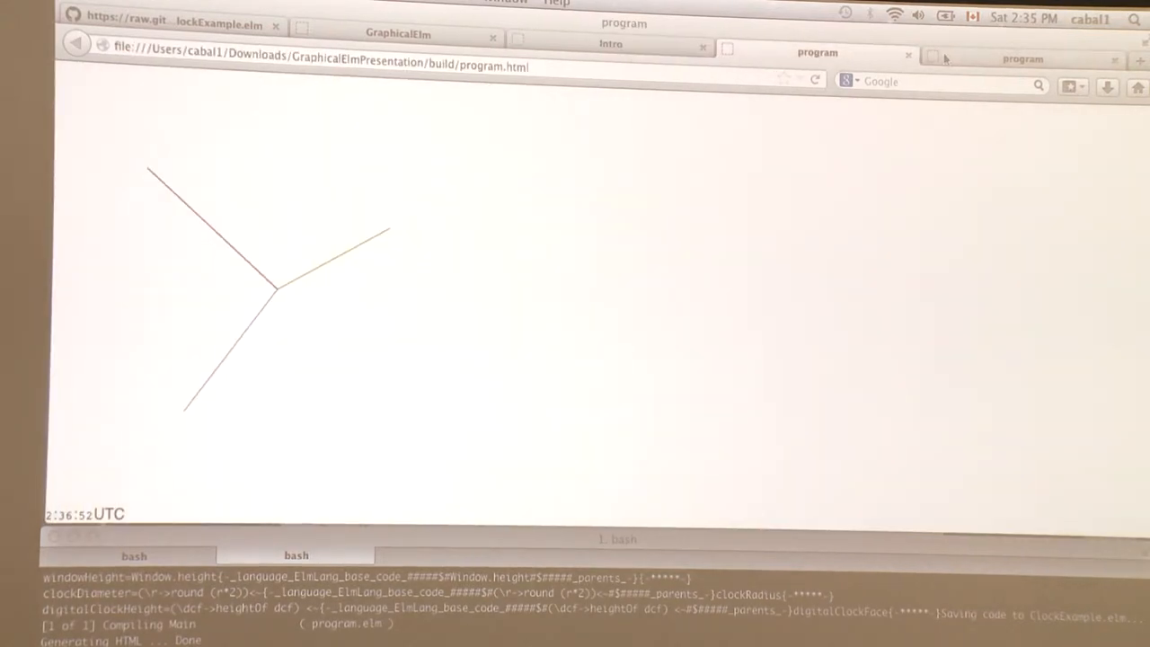
Switch to the program tab showing the analog clock's three hands and UTC readout.
left_click(616, 43)
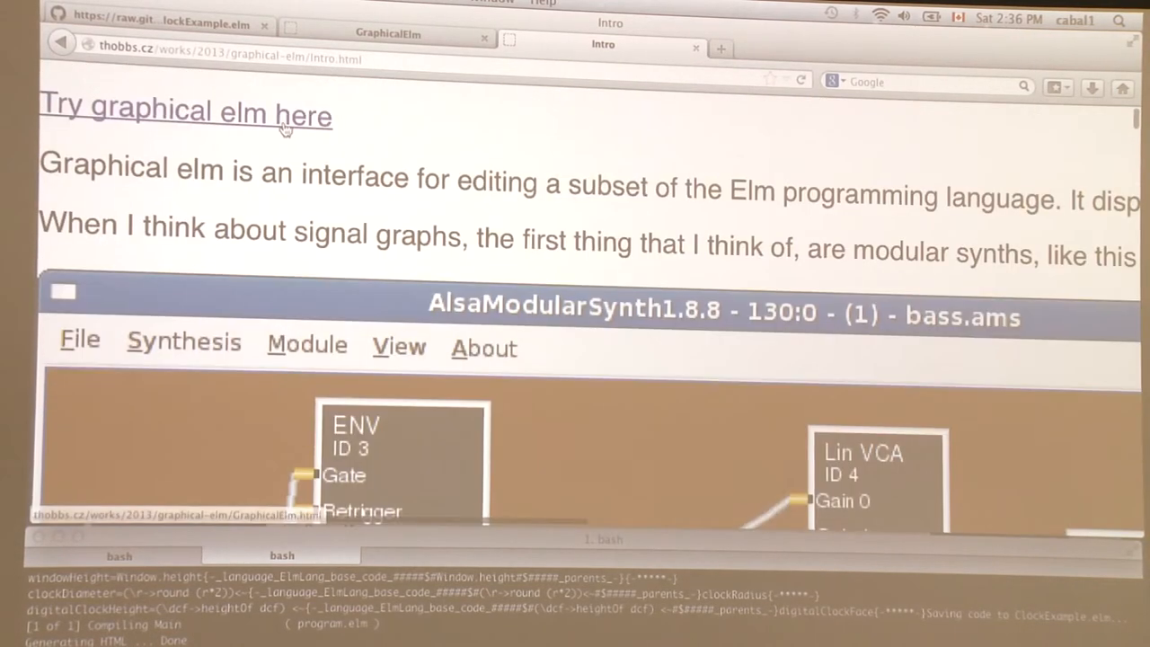
Follow the 'Try graphical elm here' link to a fresh empty editor in Explore mode.
left_click(183, 115)
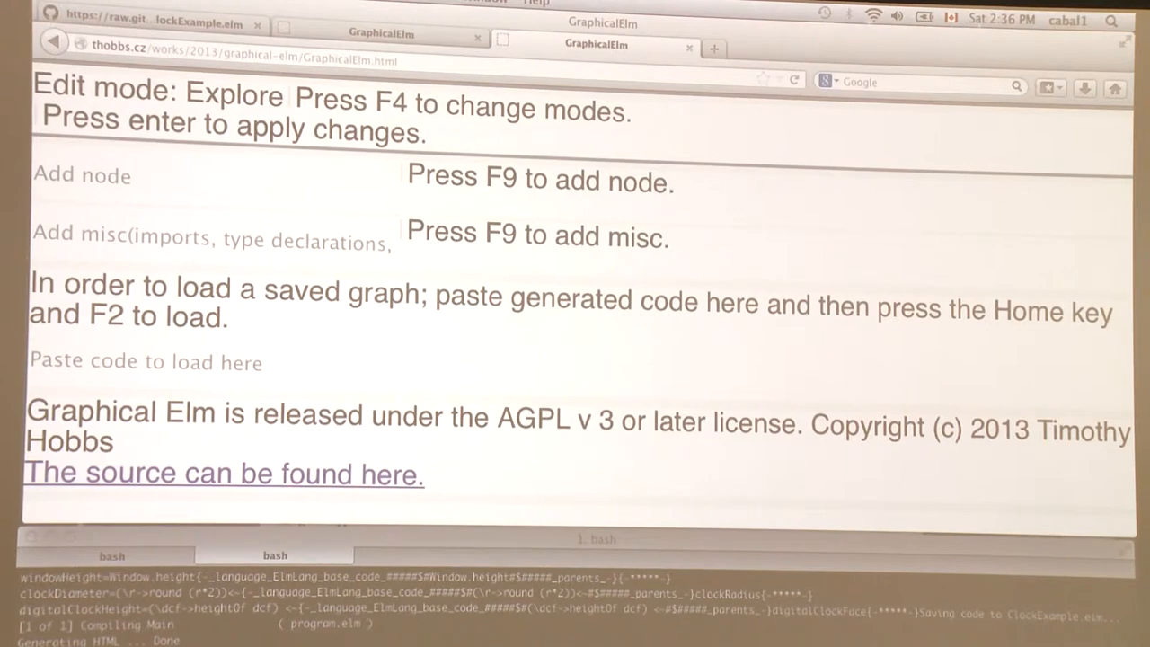
Add a node named main, then cycle the edit mode with F4 toward Delete.
type("mai")
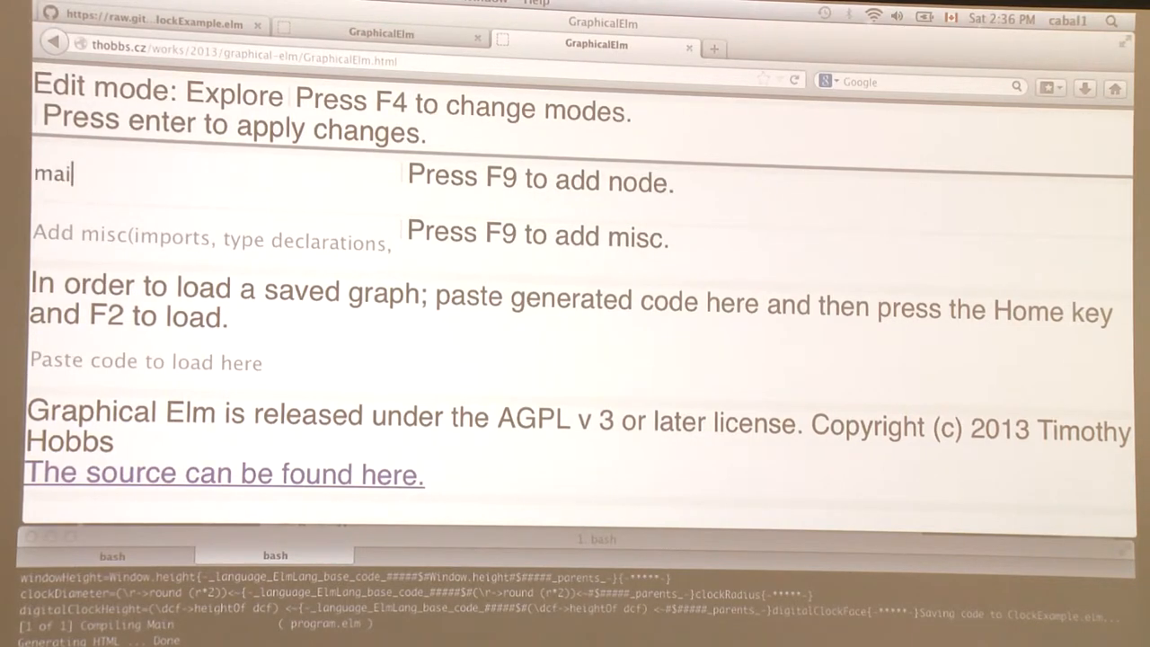
type("n")
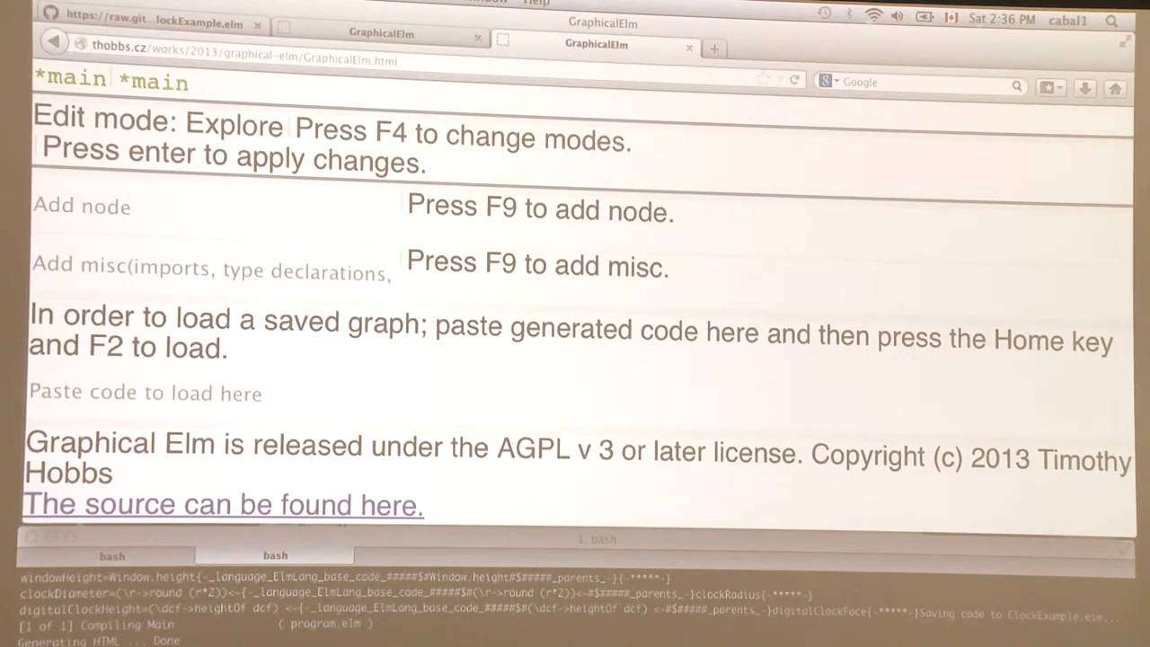
key("f4")
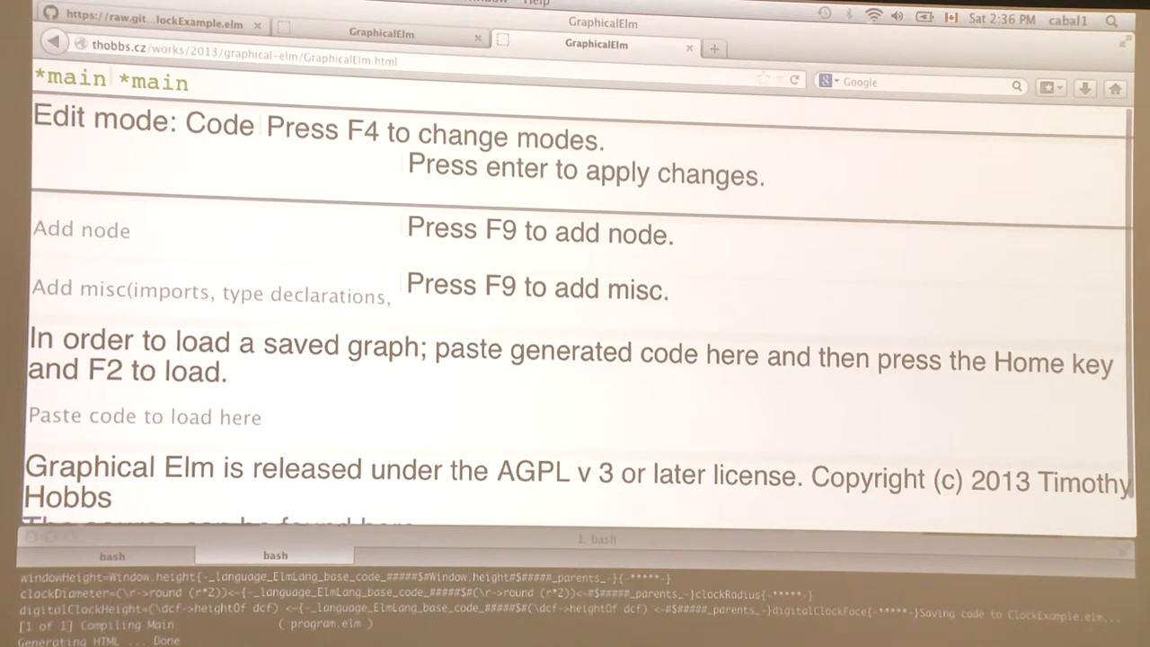
key("F4")
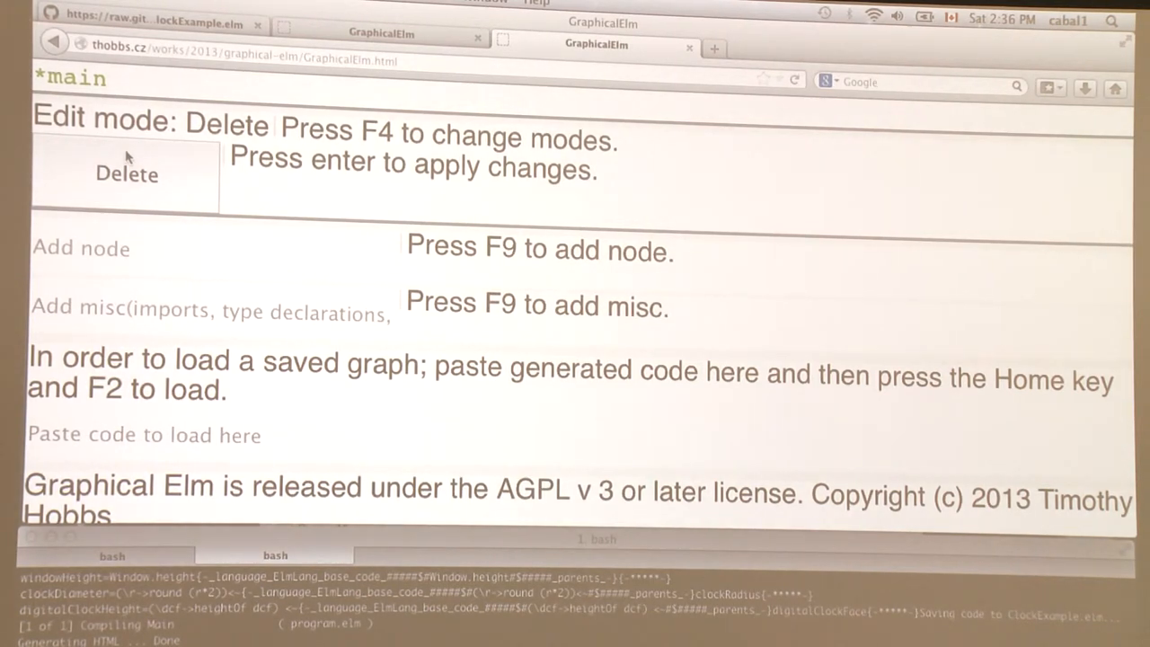
mouse_move(135, 271)
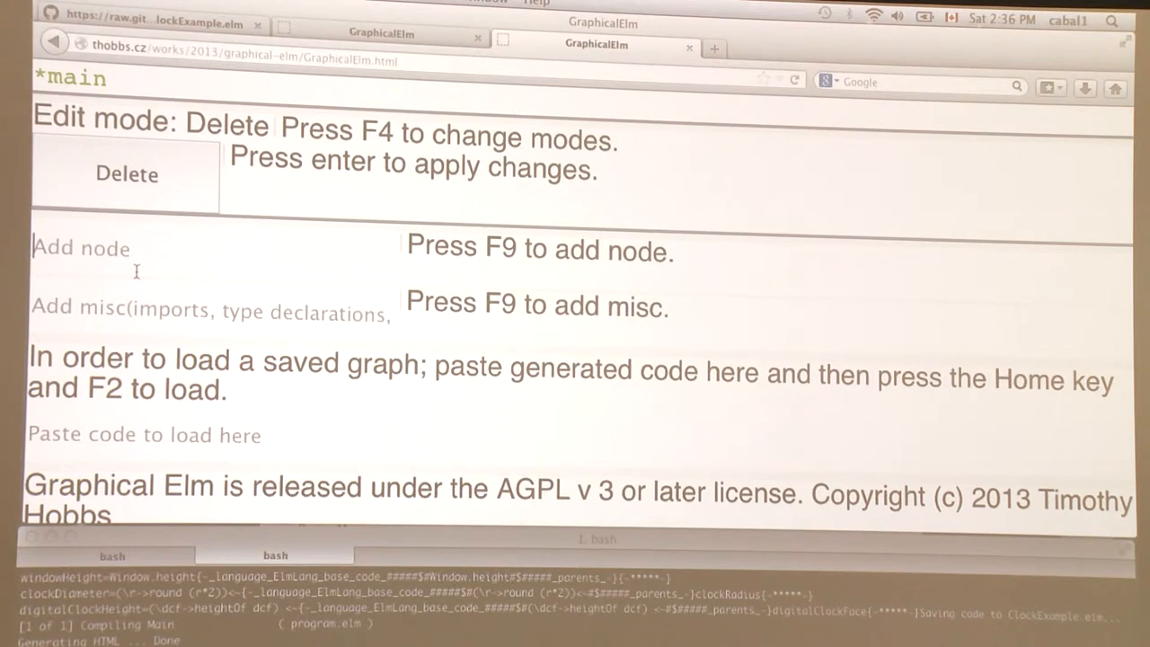
Add the nodes foo and baz to the graph alongside main.
type("foo")
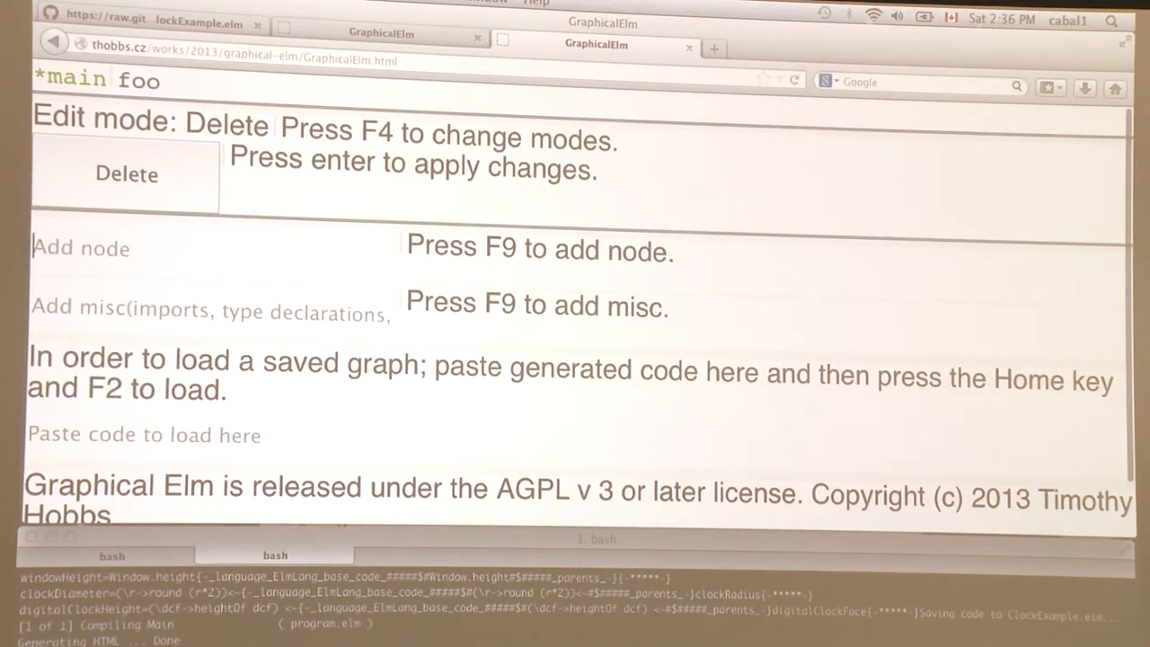
type("baz")
type("f")
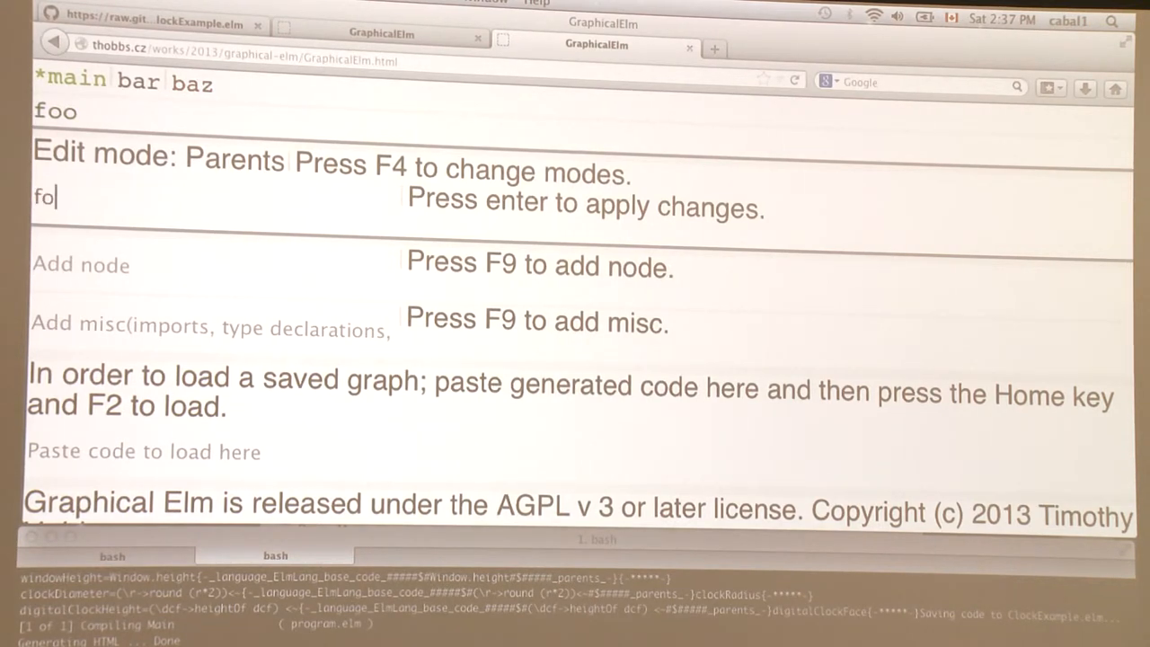
Enter the parent names for main in the edit field, ending with node name 'gob'.
type("o,ba")
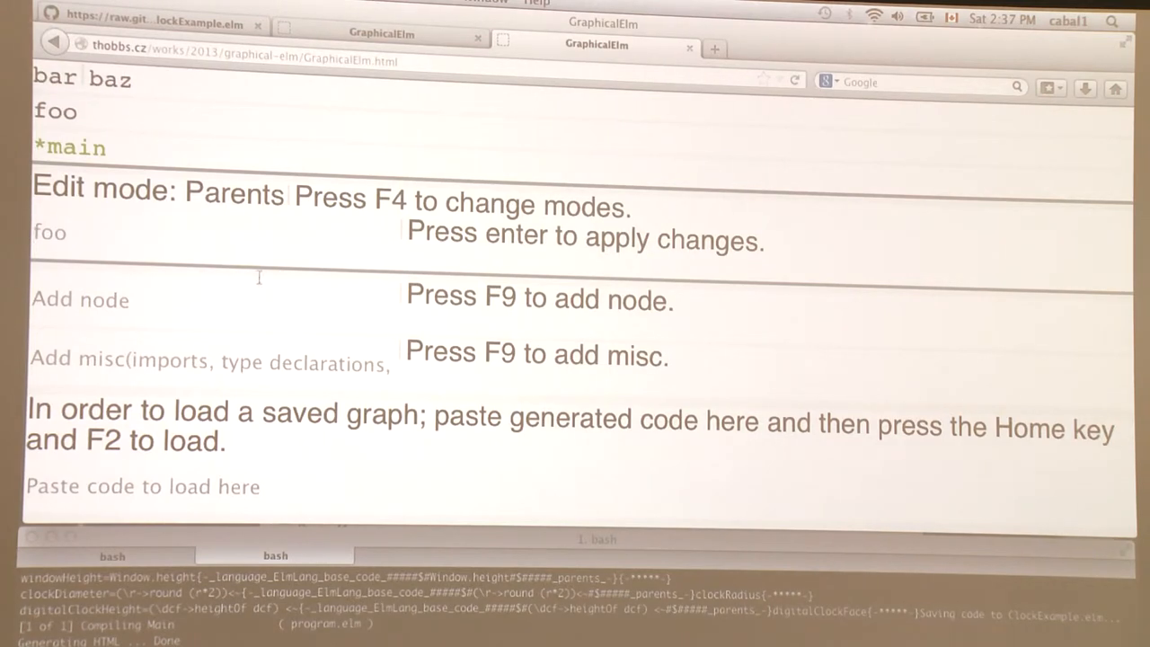
type("gob")
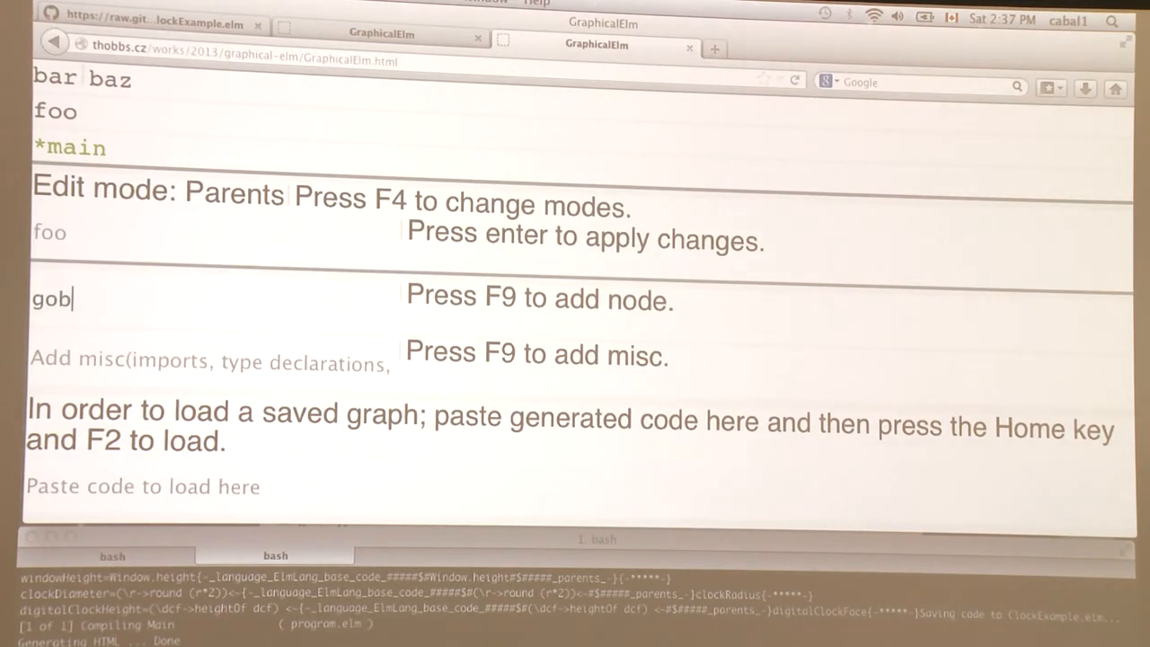